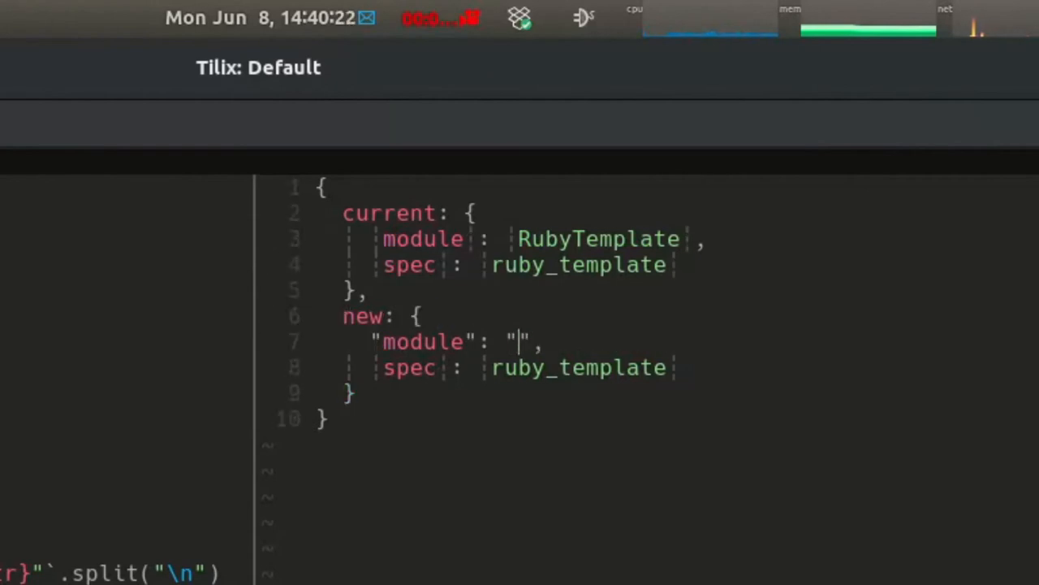
Name the new module FizzBuzz in project_details.json.
text(FizzBuzz)
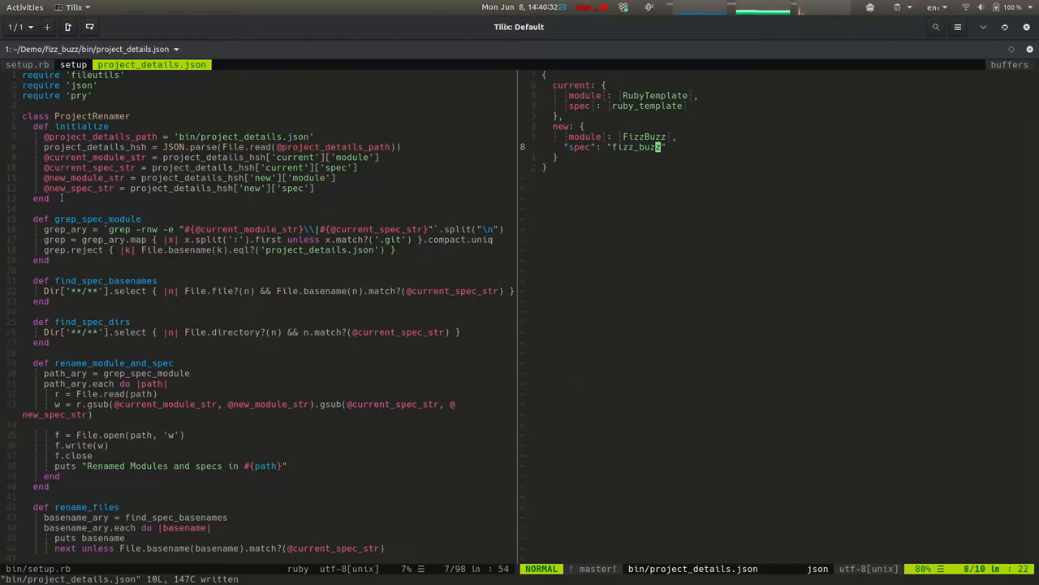
Run ./bin/setup in the fish shell to rename the project to FizzBuzz.
click(235, 65)
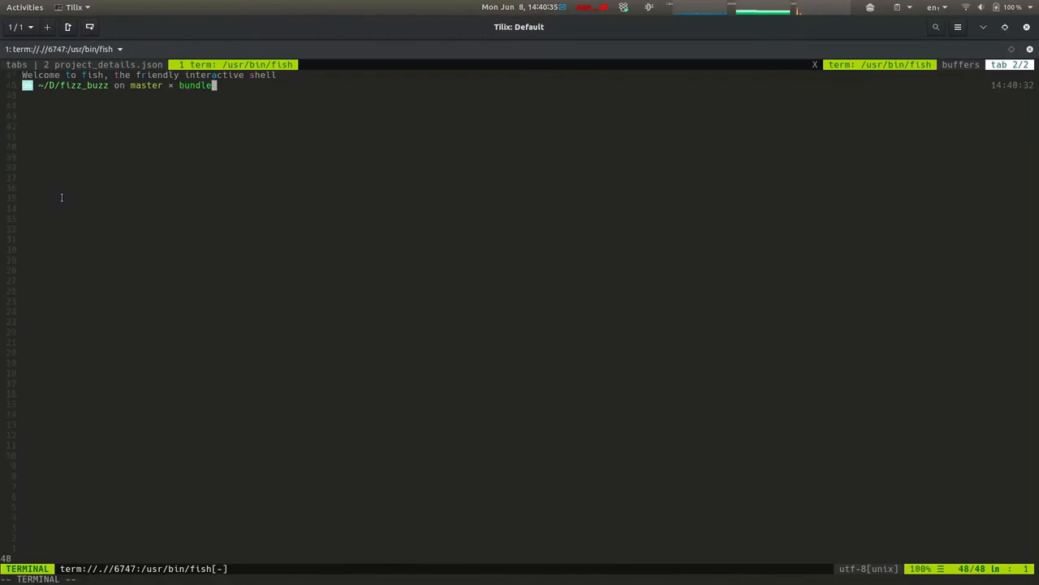
text(./bin/setup)
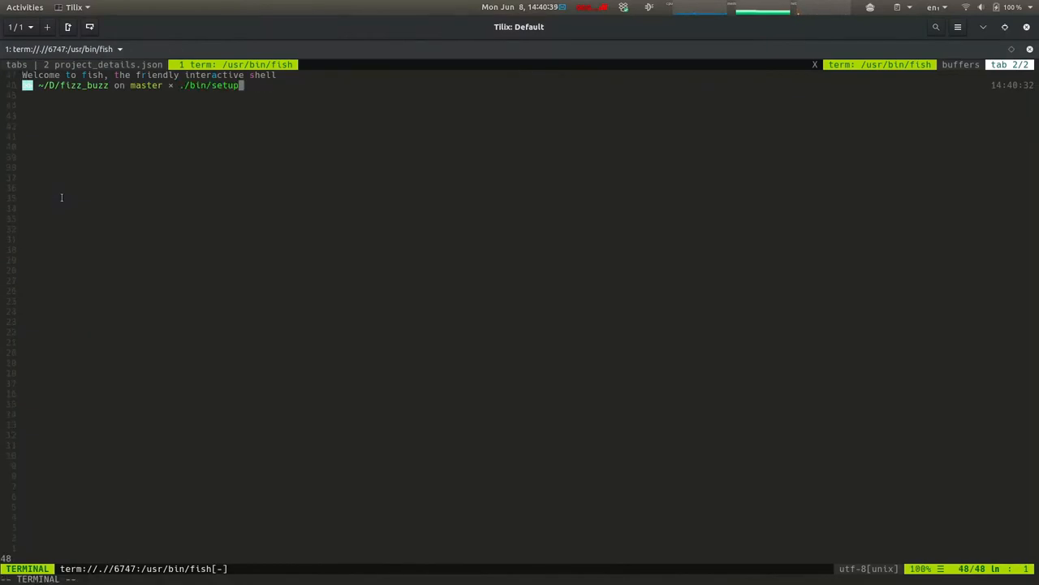
key(Return)
text(be g)
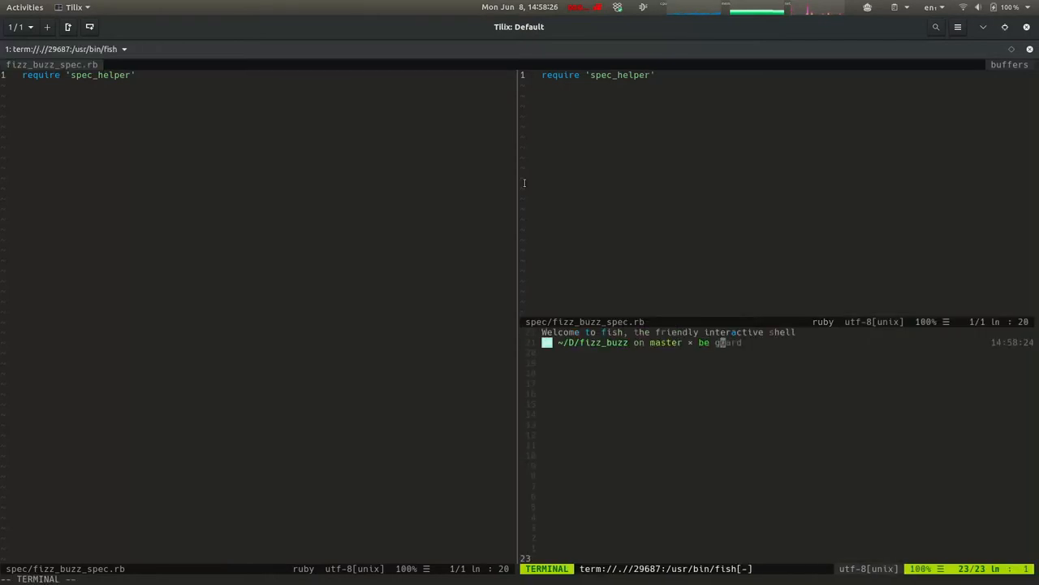
Start guard on the project and begin an RSpec.describe FizzBuzz example in the spec.
key(Return)
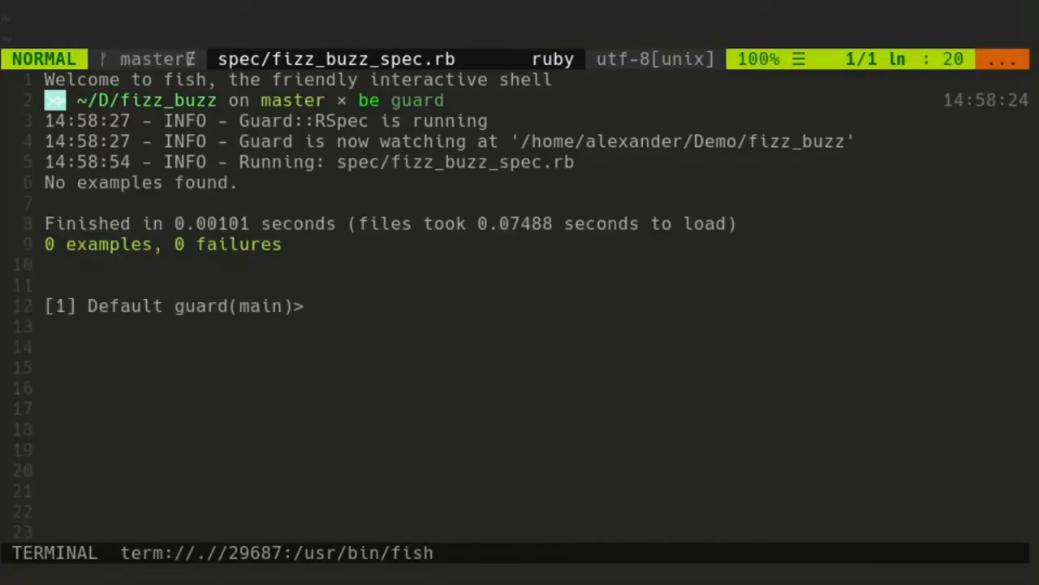
key(i)
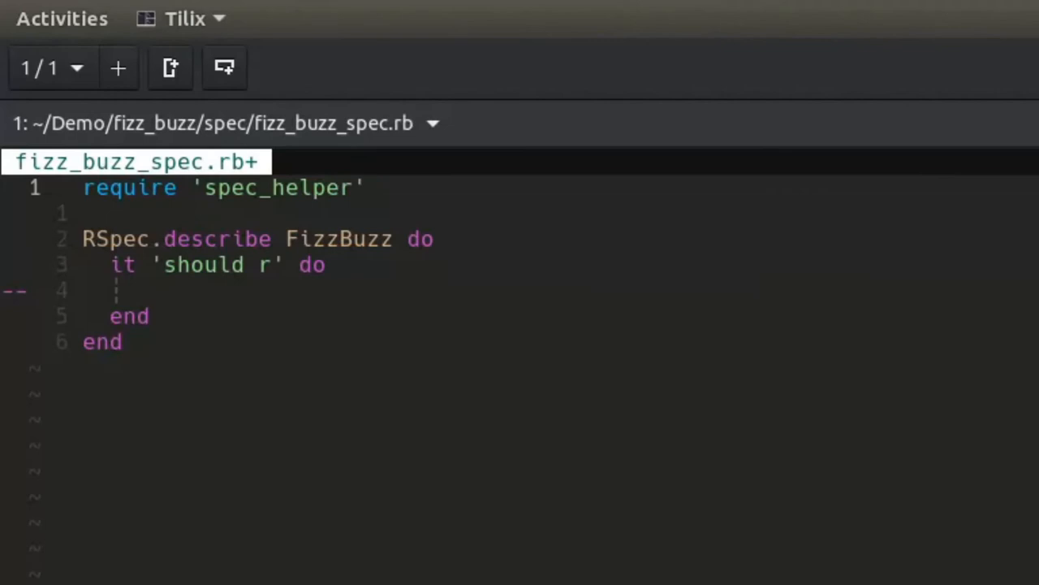
Write the expectation that hello_world returns 'hello world'.
text(eturn hello_world)
text(expect()
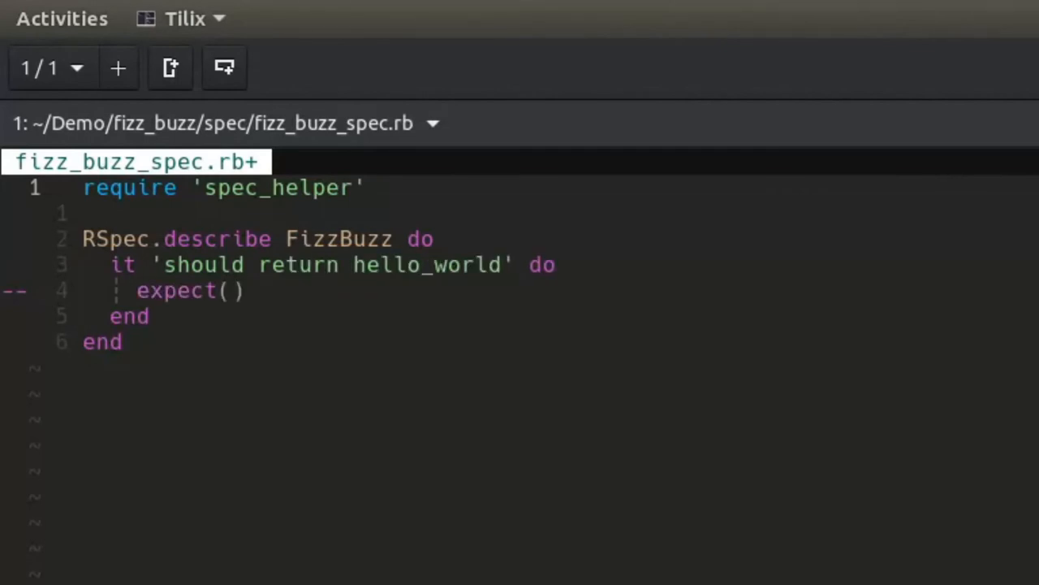
text(hello_)
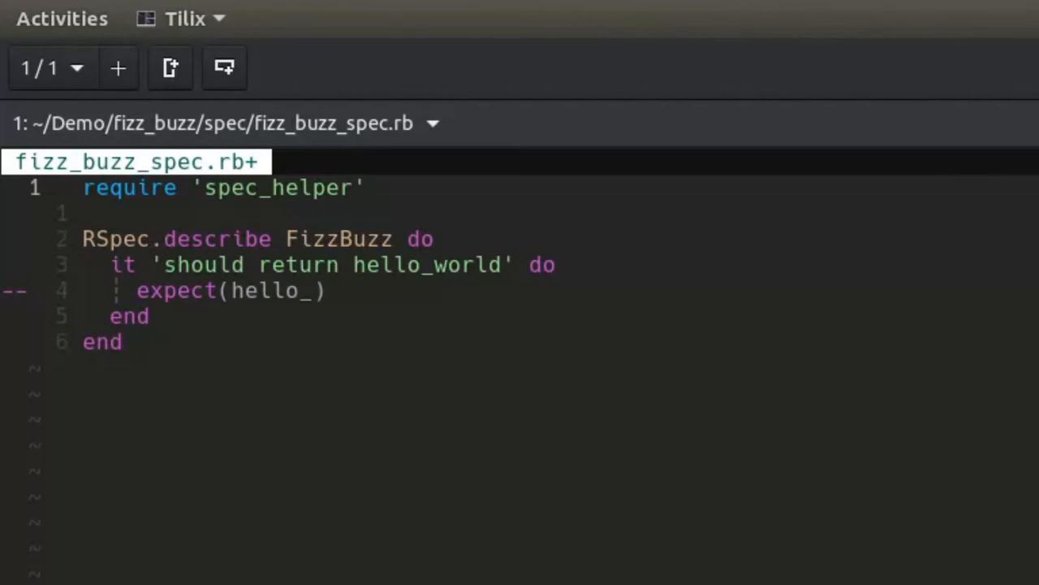
text(world).to eq('hel'))
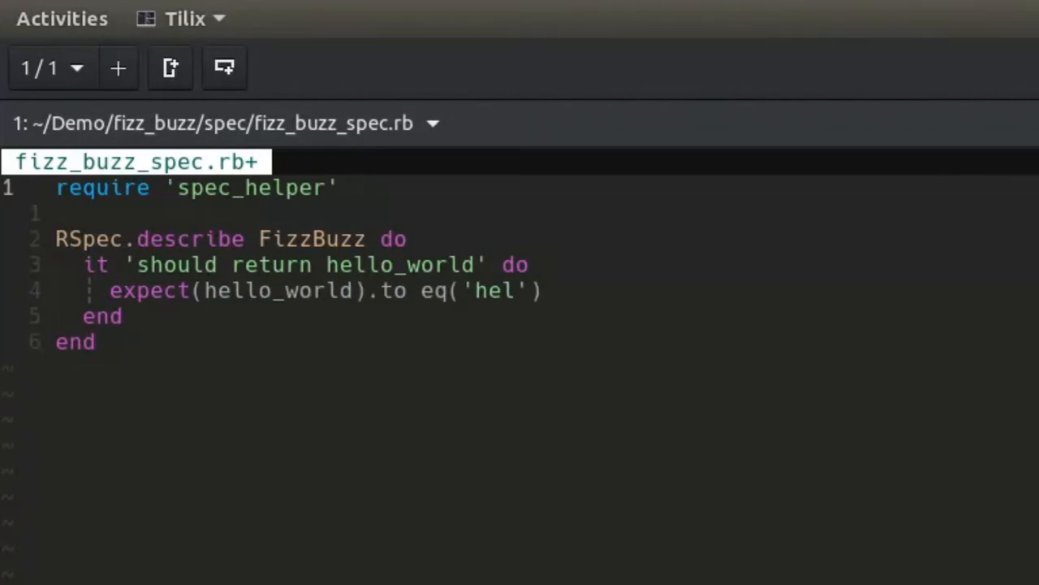
text(lo world)
text(def fizz_buzz()
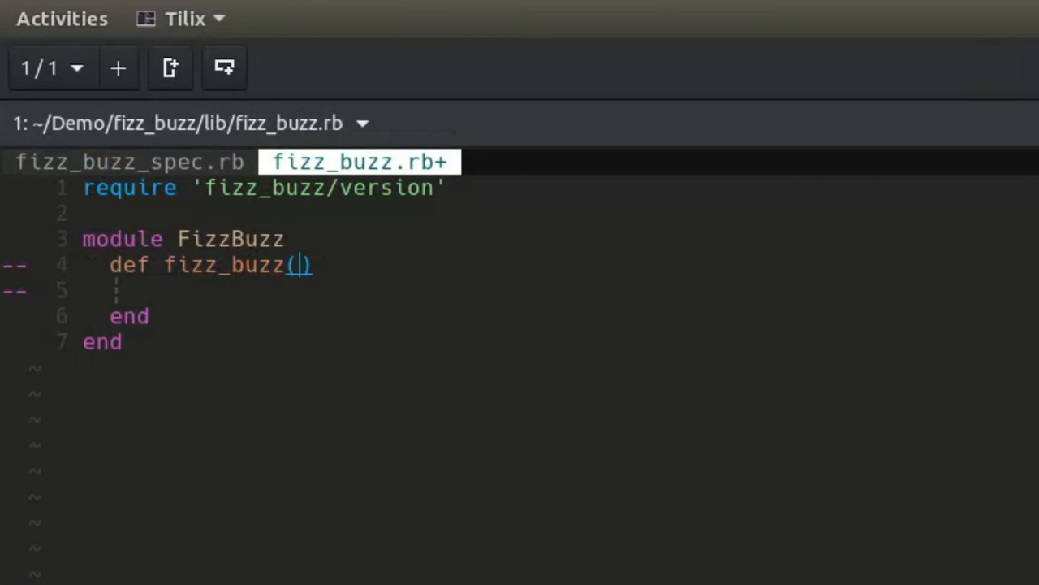
Branch fizz_buzz on dividend % 3 and % 5 being zero to return 'Fizz' or 'Buzz'.
text(dividend)
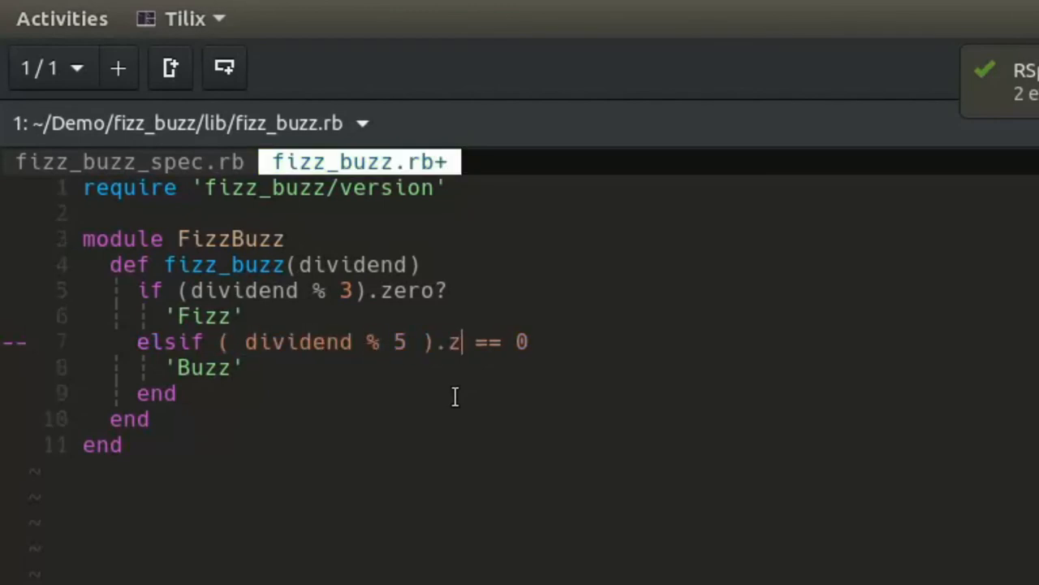
text(ero?)
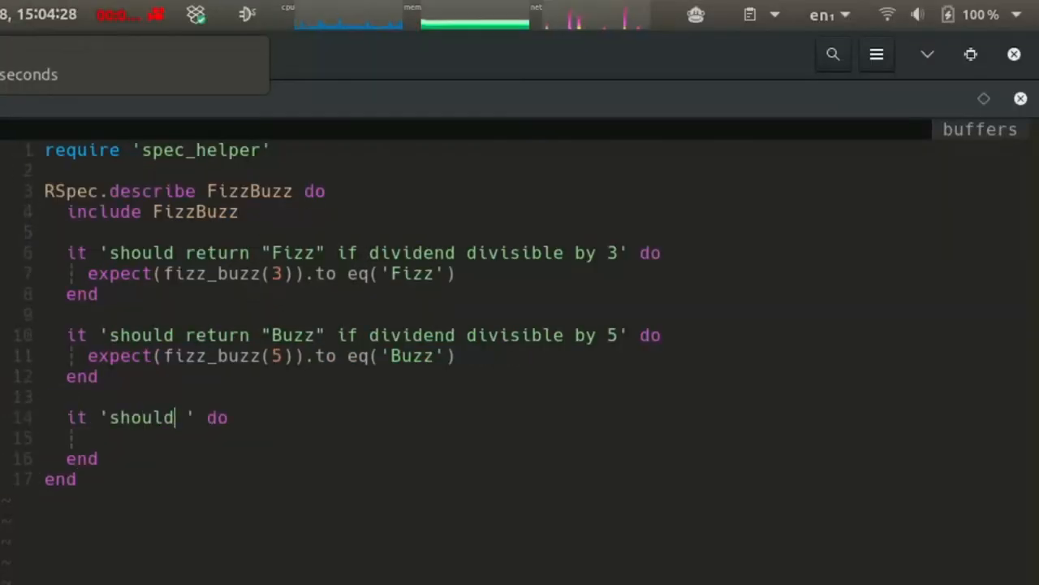
Add examples for fizz_buzz(15) == 'FizzBuzz' and fizz_buzz(1) == 1 and check the guard run.
text(return "FizzBuzz if dividend divisible 3 and AN)
text(expect()
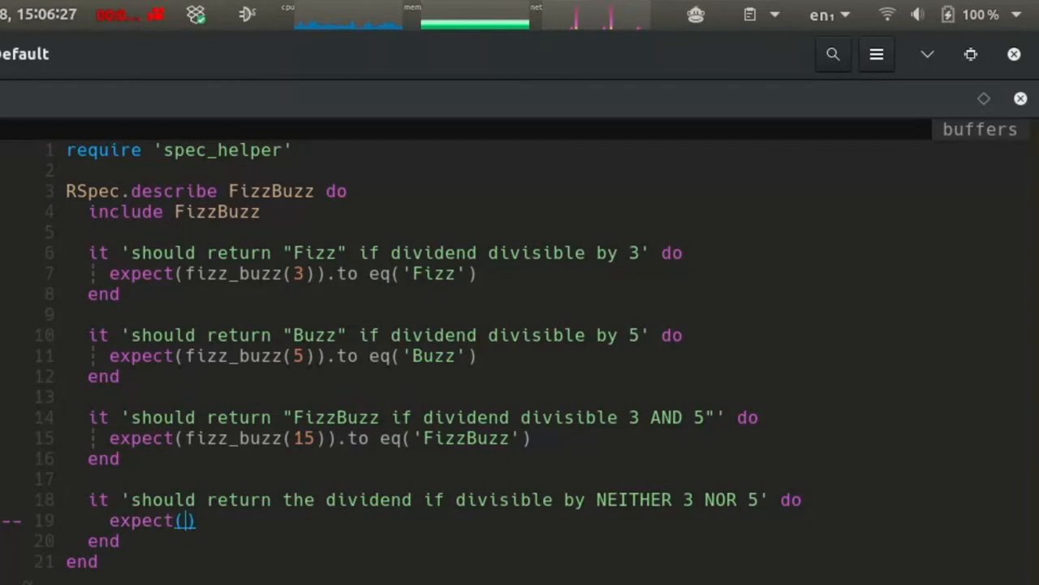
text(fizz_buzz(1)).to eq(1))
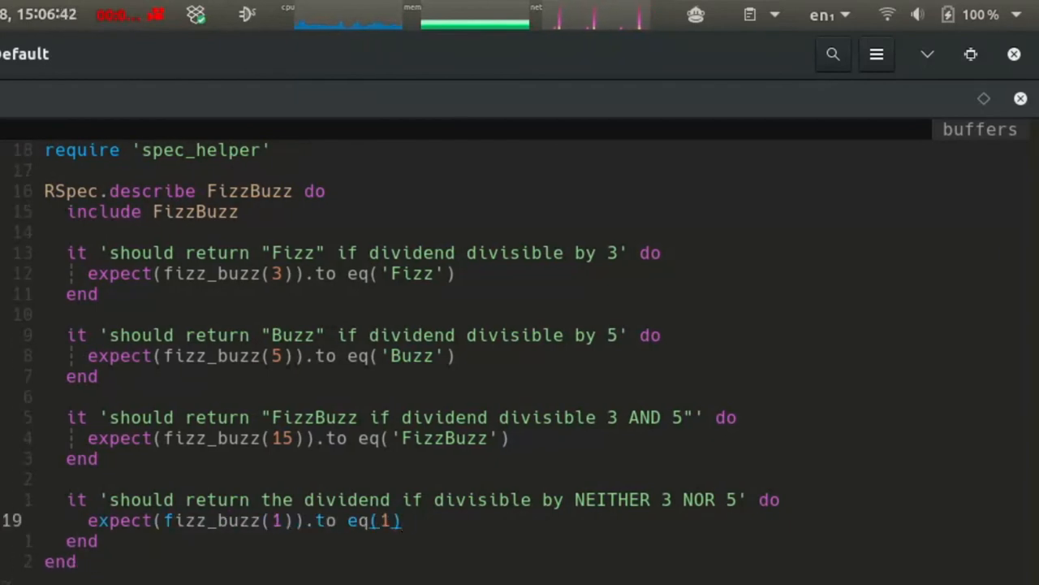
click(357, 163)
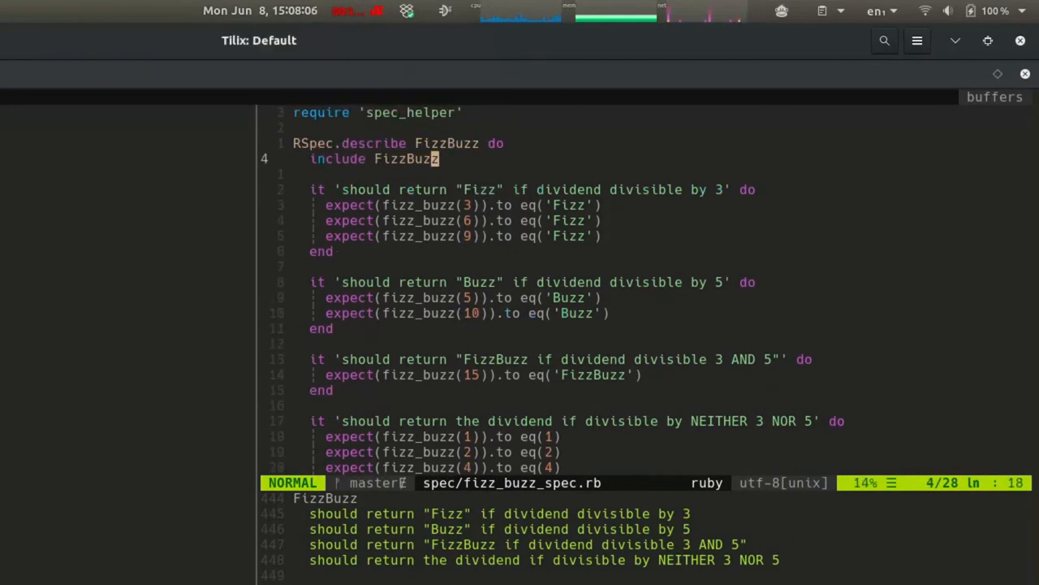
click(344, 10)
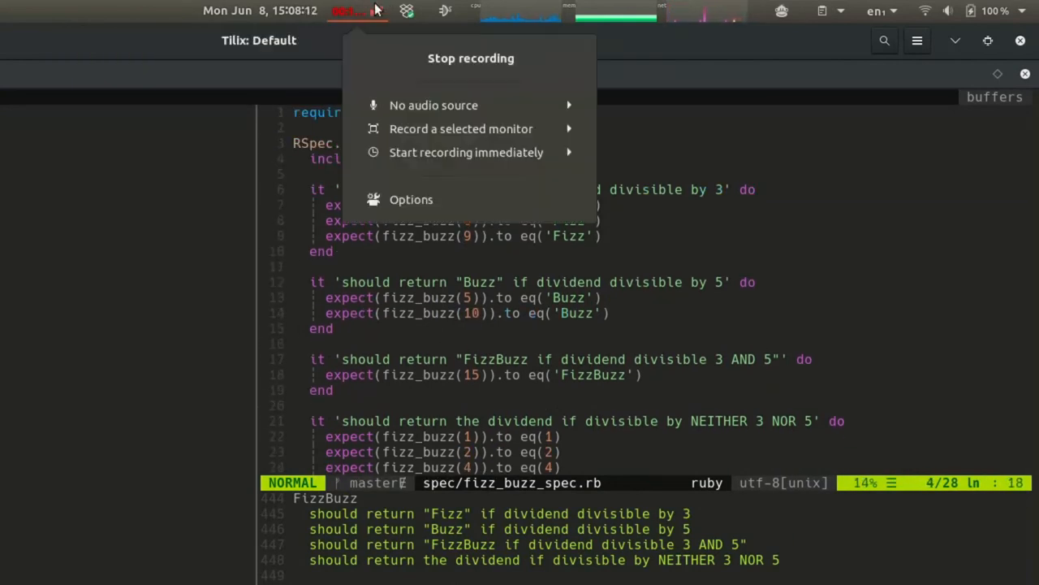